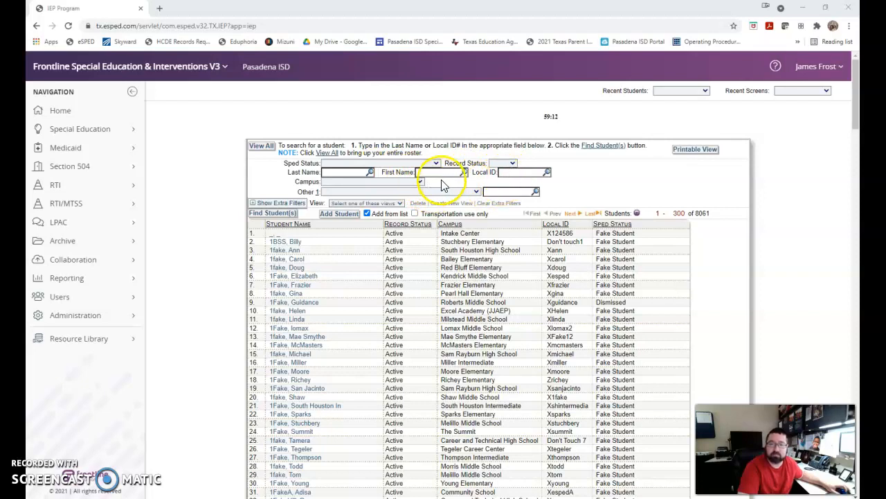
mouse_move(469, 183)
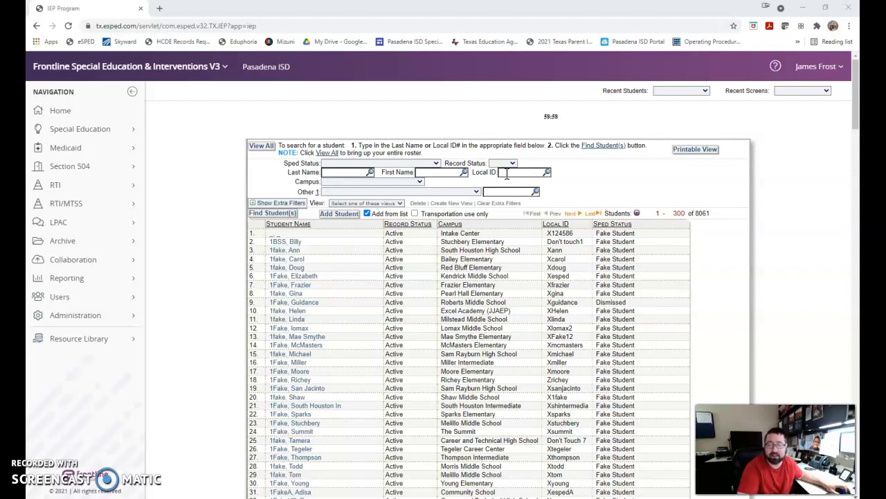
mouse_move(449, 187)
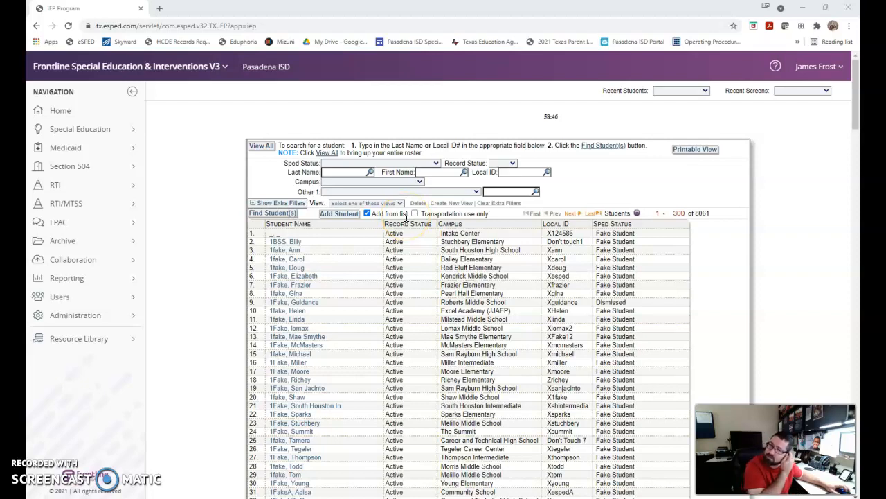
mouse_move(222, 90)
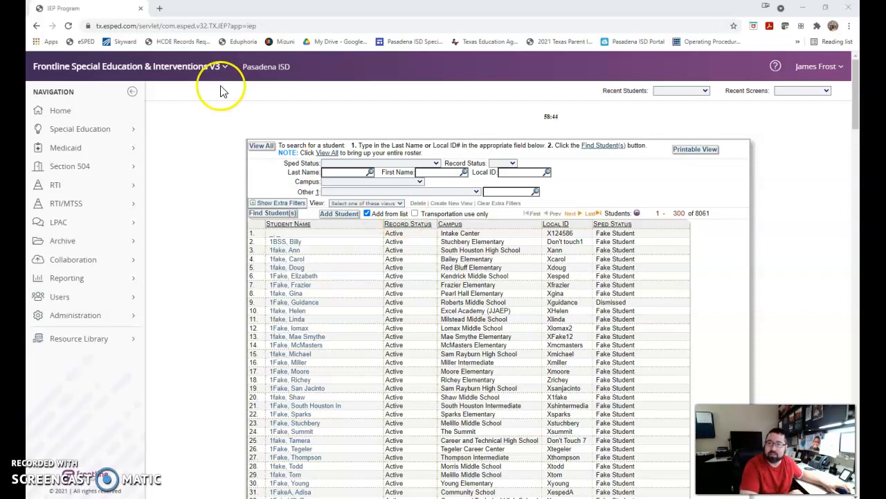
mouse_move(341, 217)
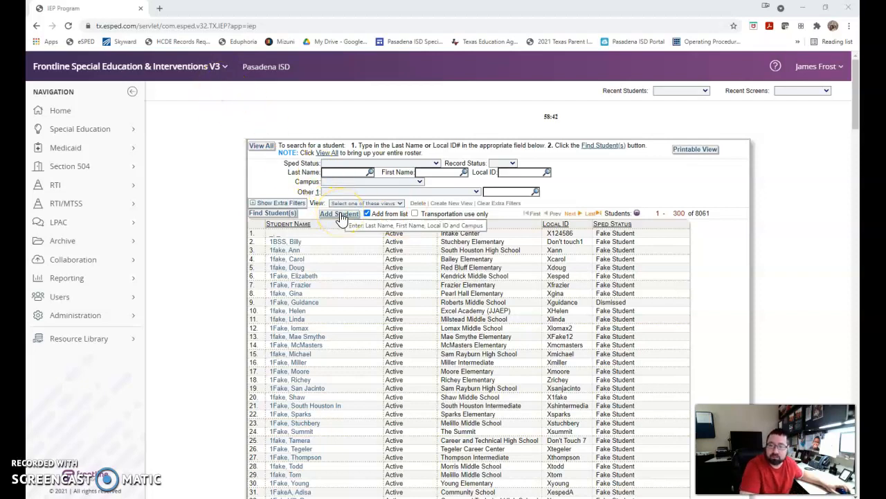
Dismiss the add-student search and open Billy 1BSS's record with a FERPA access reason
left_click(338, 213)
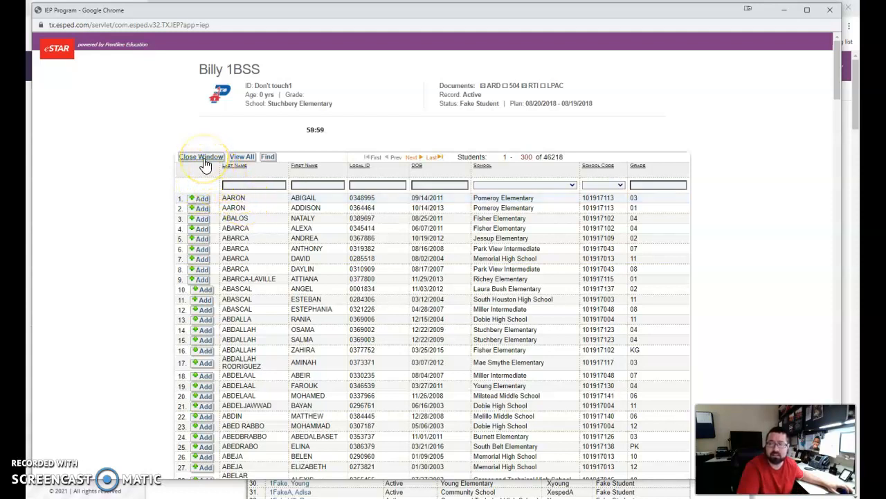
left_click(201, 157)
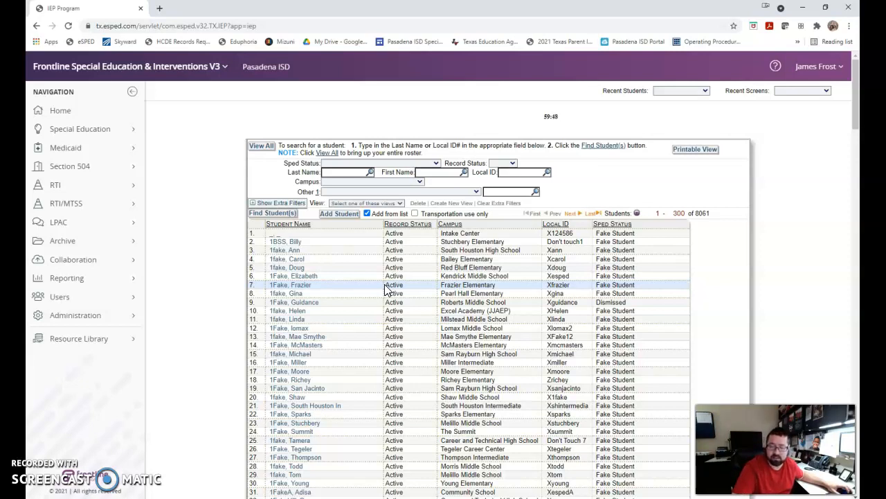
mouse_move(296, 248)
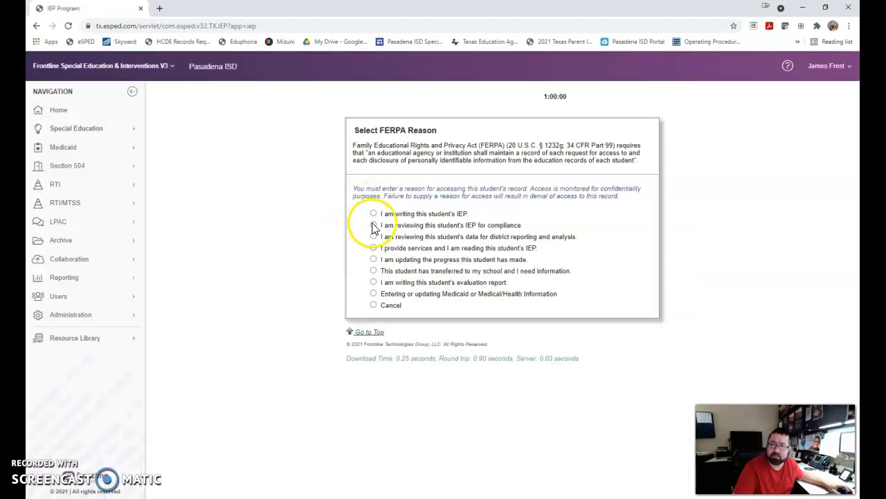
left_click(374, 213)
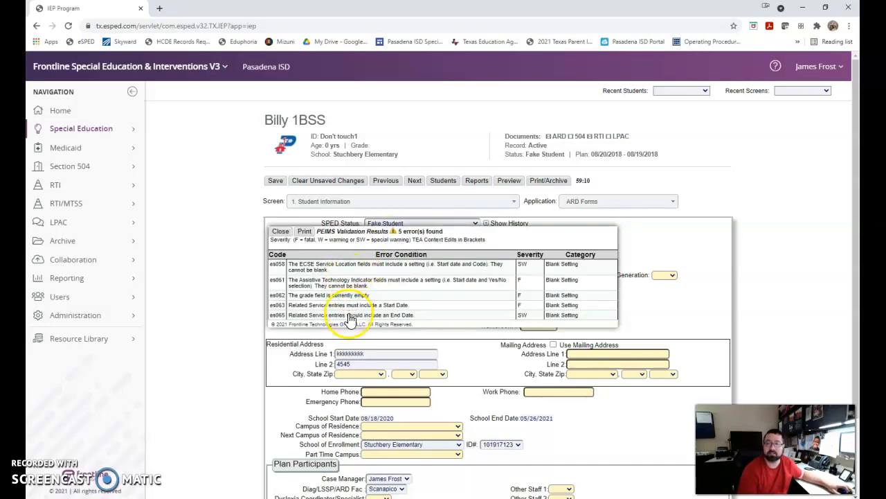
mouse_move(282, 232)
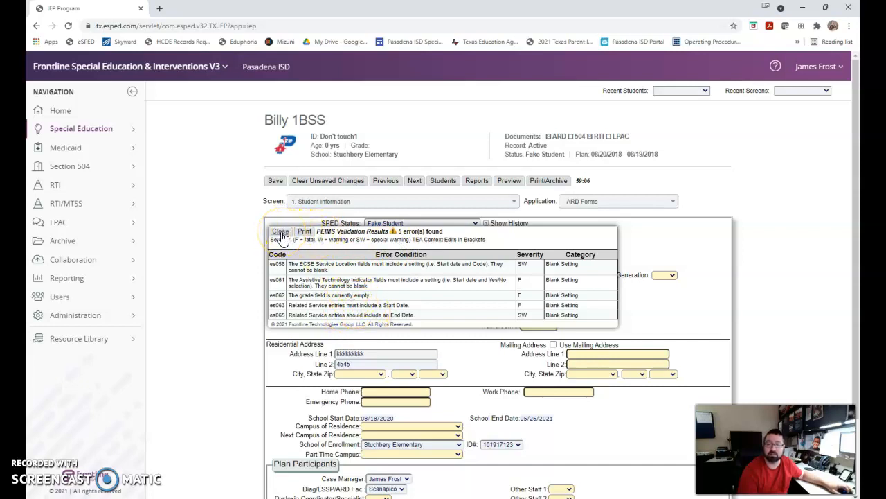
Dismiss the PEIMS Validation Results popup showing 5 errors
left_click(280, 231)
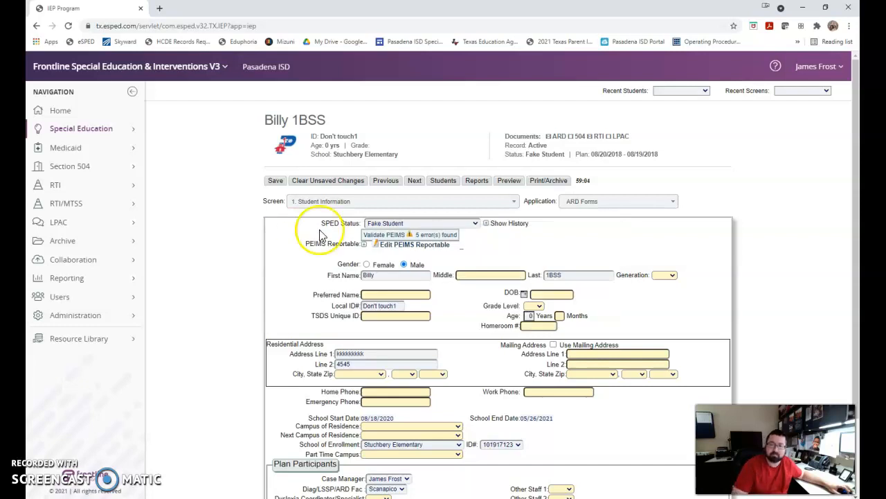
mouse_move(369, 206)
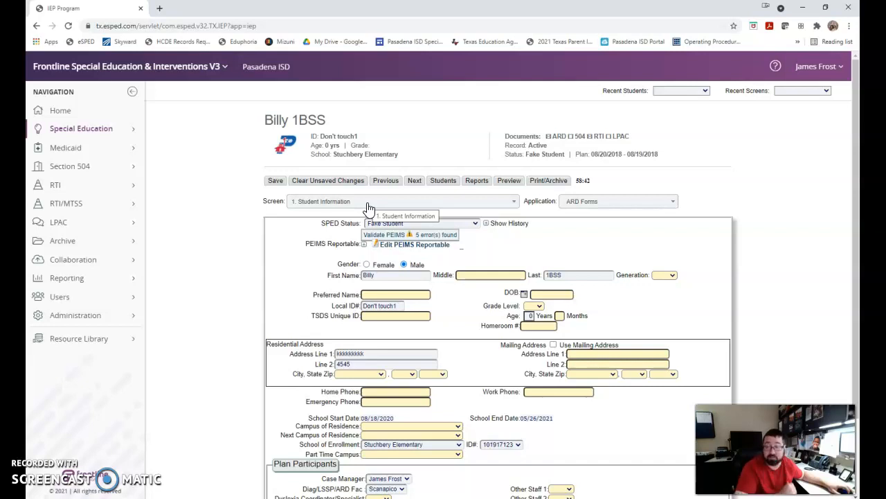
Go to screen 12, Review of Additional Evaluation/Information, from 11. Beginning of ARD
left_click(401, 201)
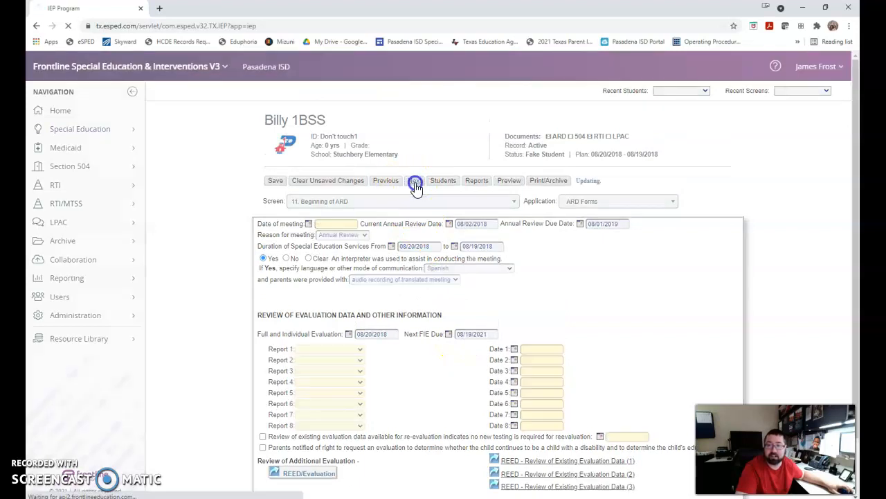
left_click(415, 180)
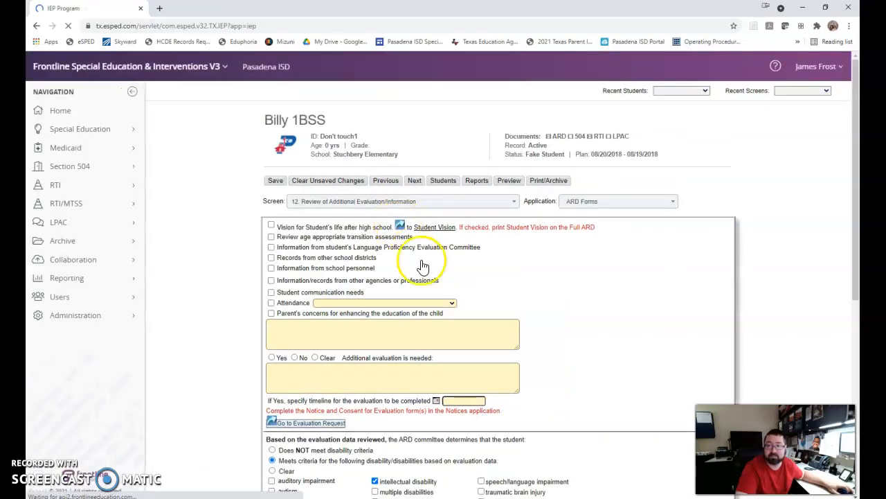
scroll("down", 3)
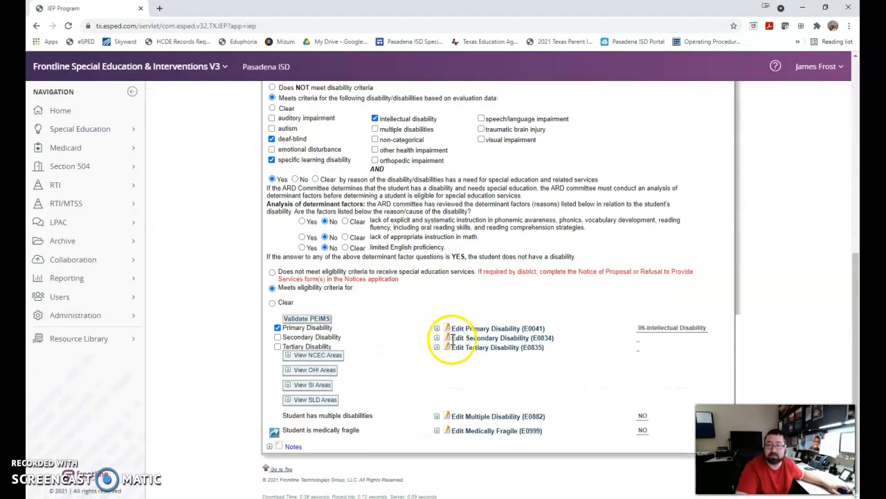
mouse_move(448, 331)
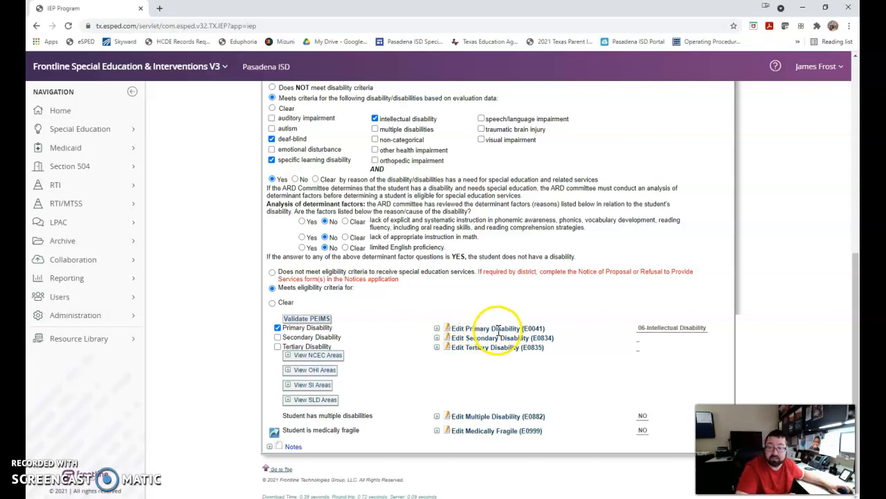
mouse_move(635, 337)
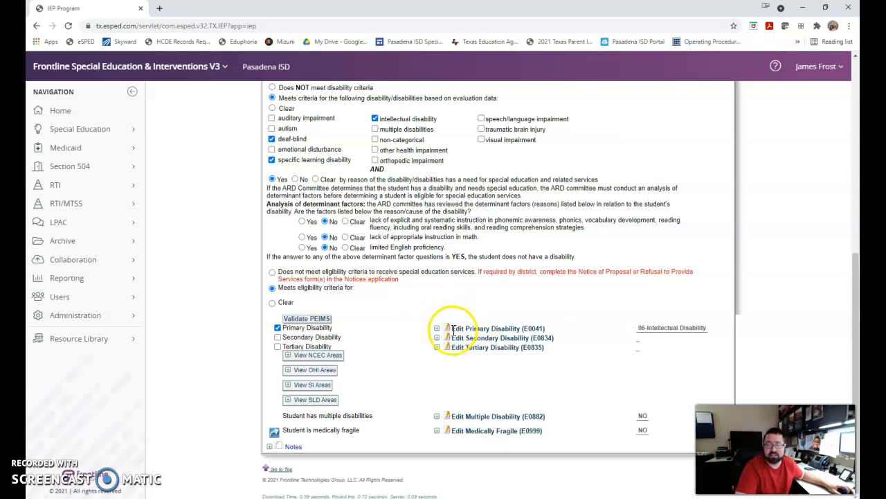
mouse_move(449, 332)
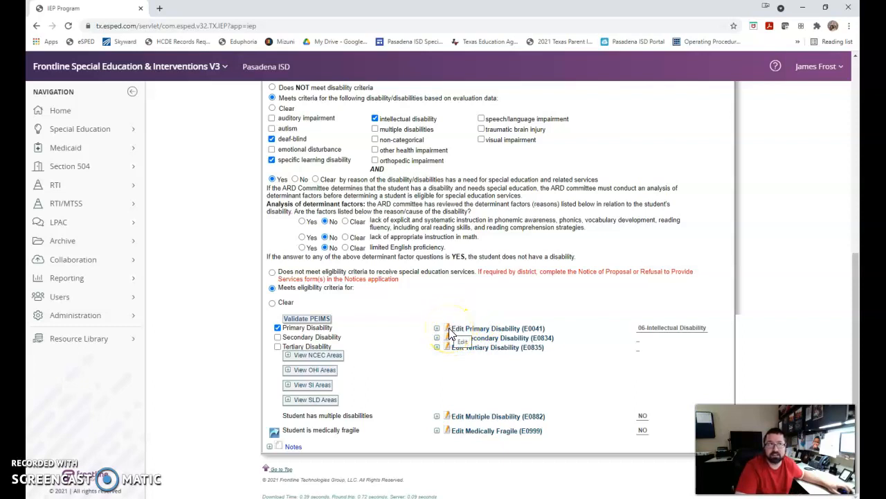
mouse_move(479, 328)
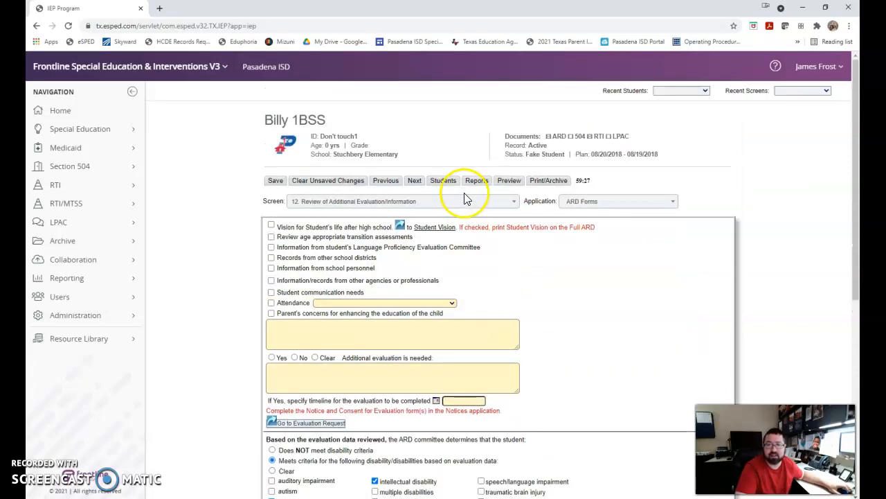
left_click(513, 200)
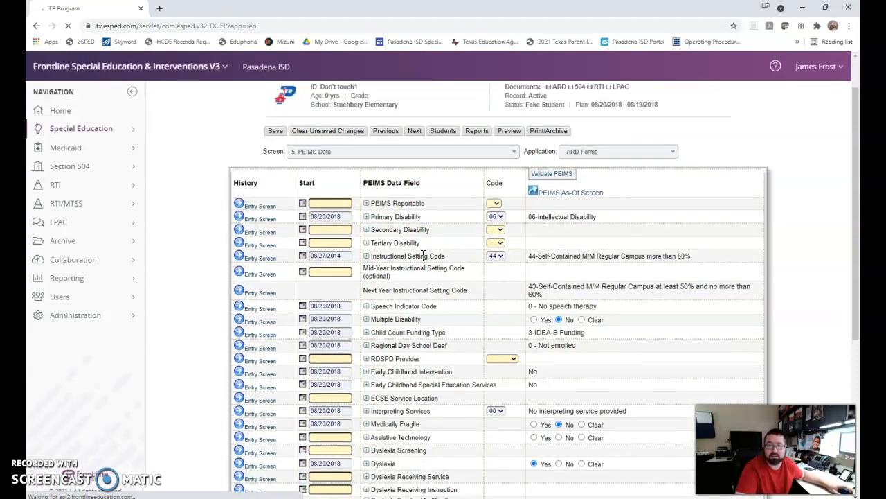
left_click(552, 174)
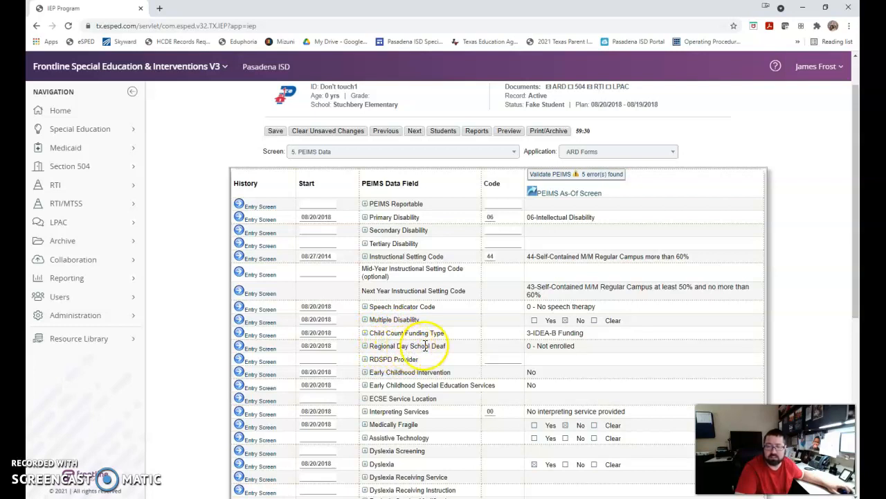
mouse_move(449, 349)
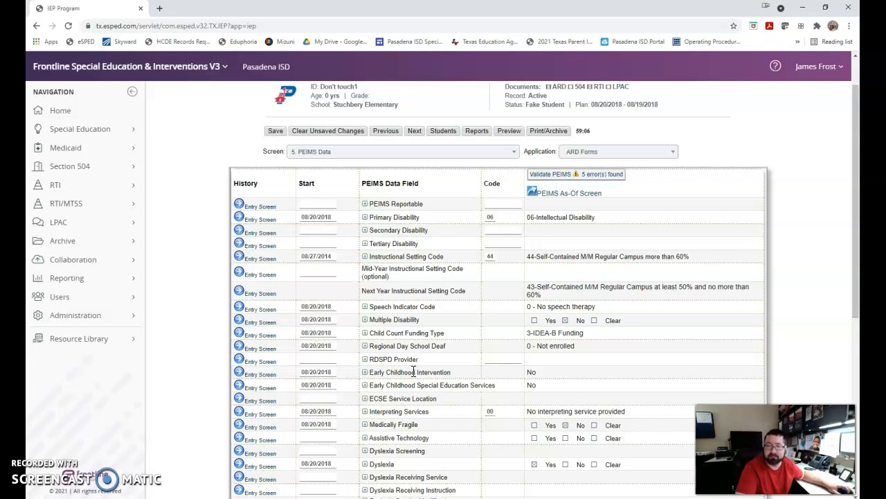
mouse_move(410, 374)
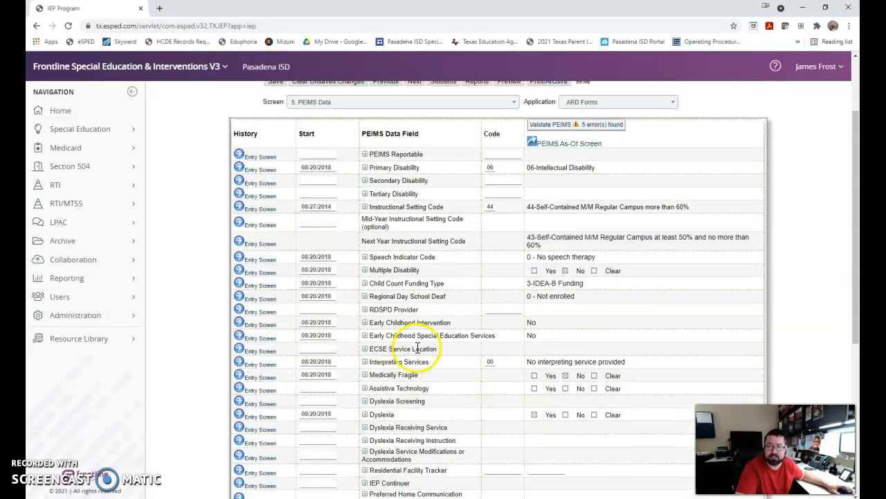
mouse_move(464, 339)
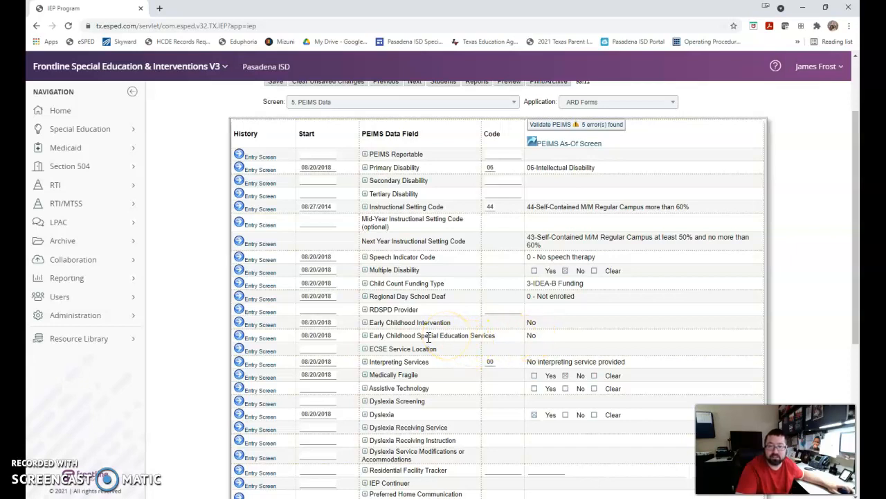
mouse_move(445, 356)
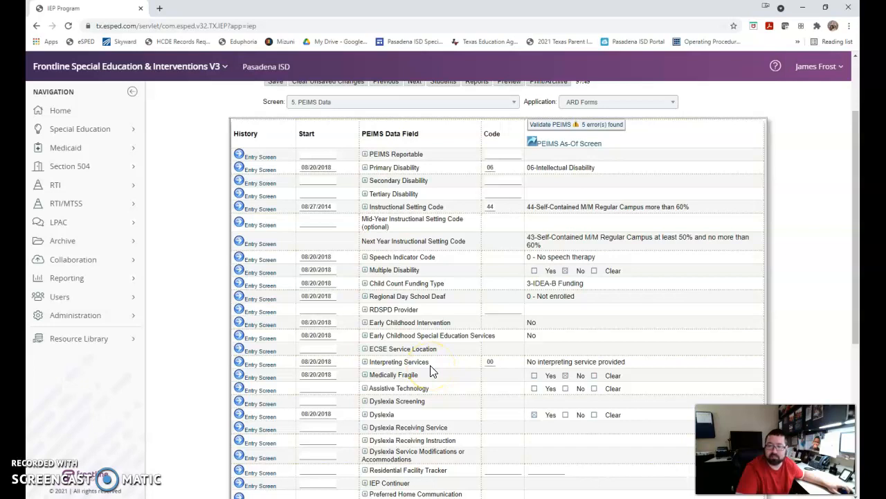
mouse_move(425, 380)
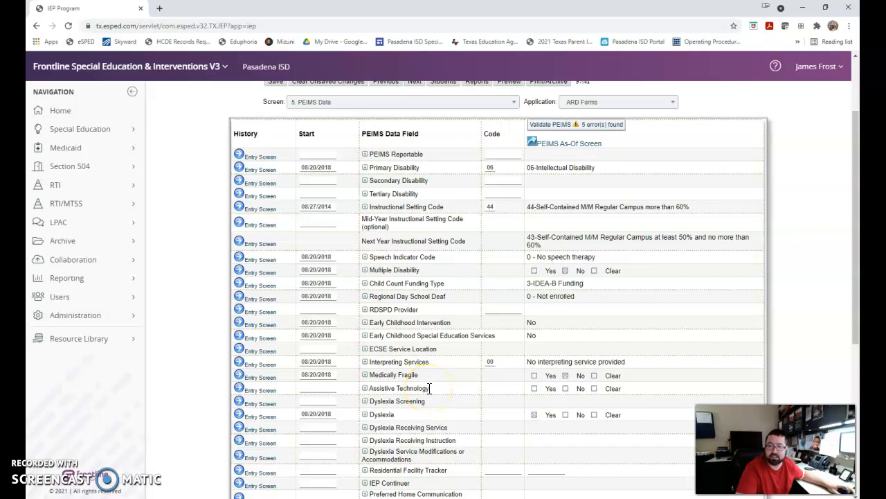
mouse_move(425, 421)
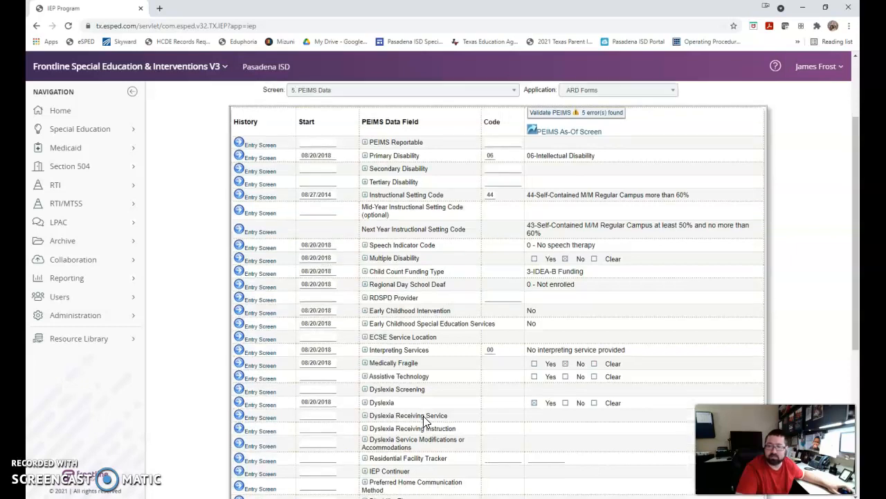
scroll("down", 3)
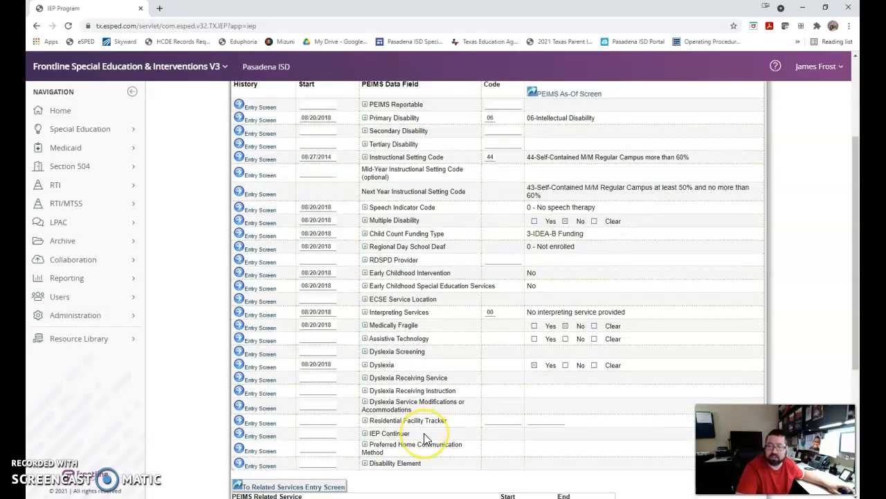
mouse_move(414, 452)
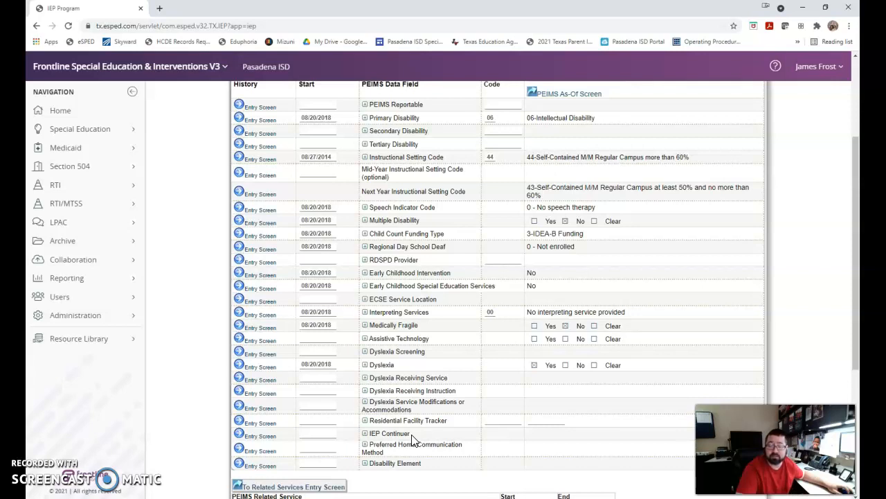
mouse_move(412, 436)
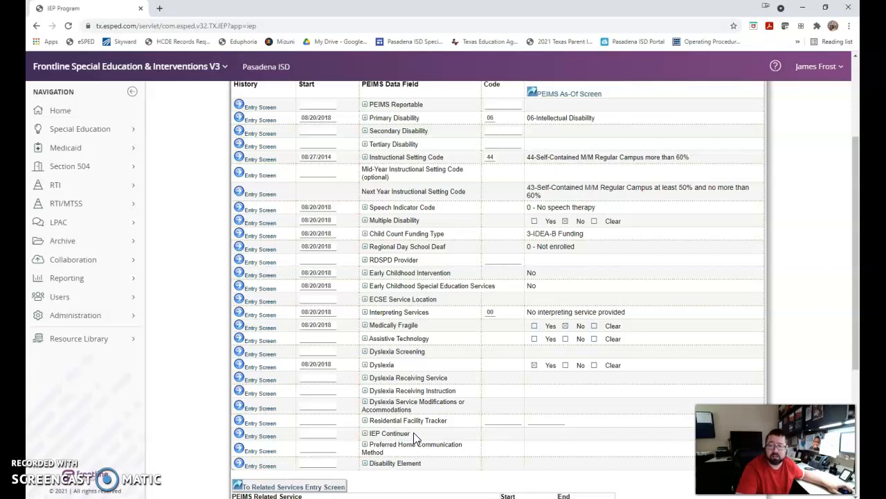
scroll("down", 3)
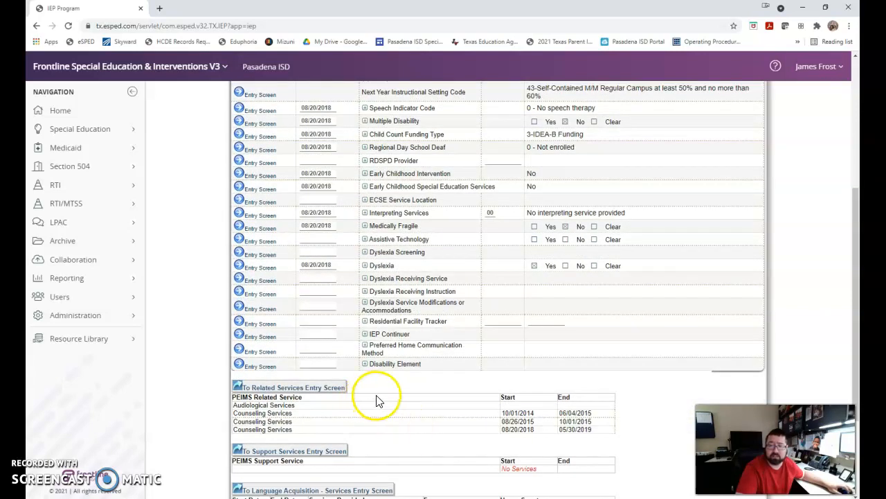
mouse_move(534, 409)
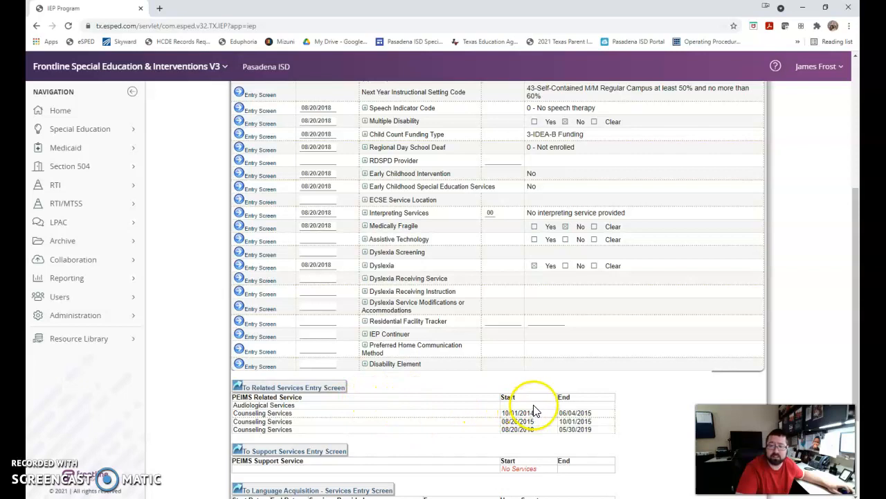
mouse_move(530, 412)
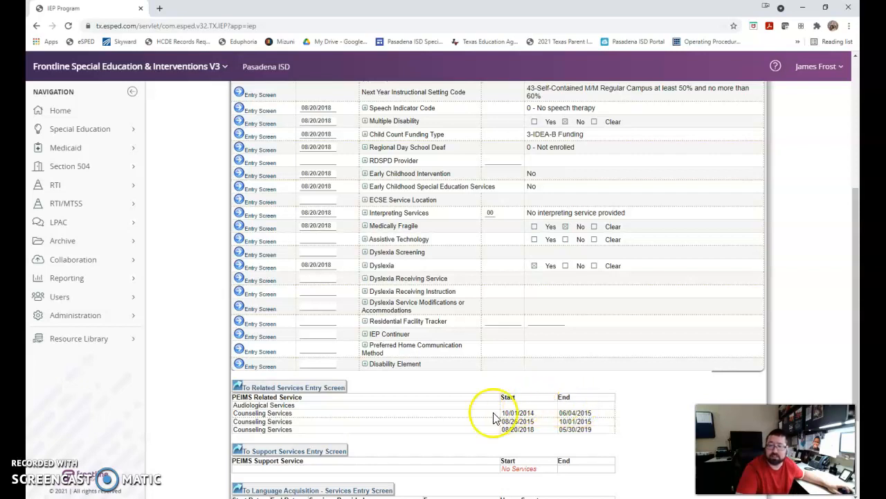
mouse_move(521, 411)
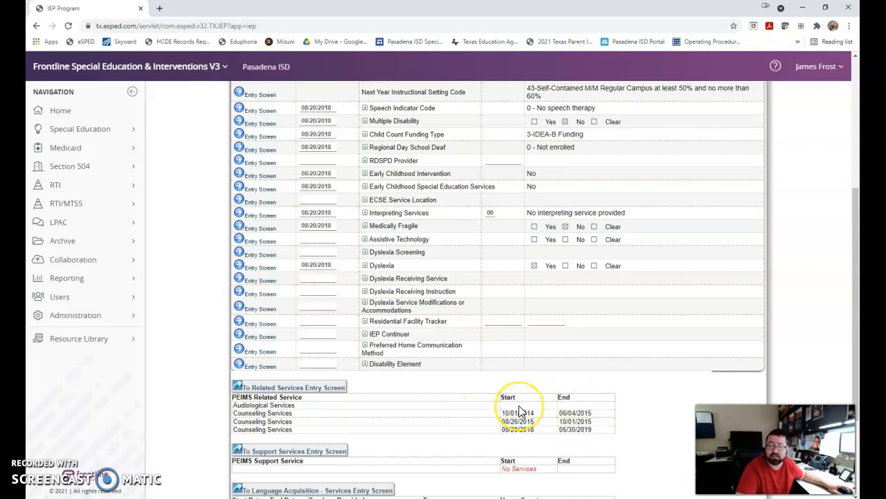
scroll("down", 3)
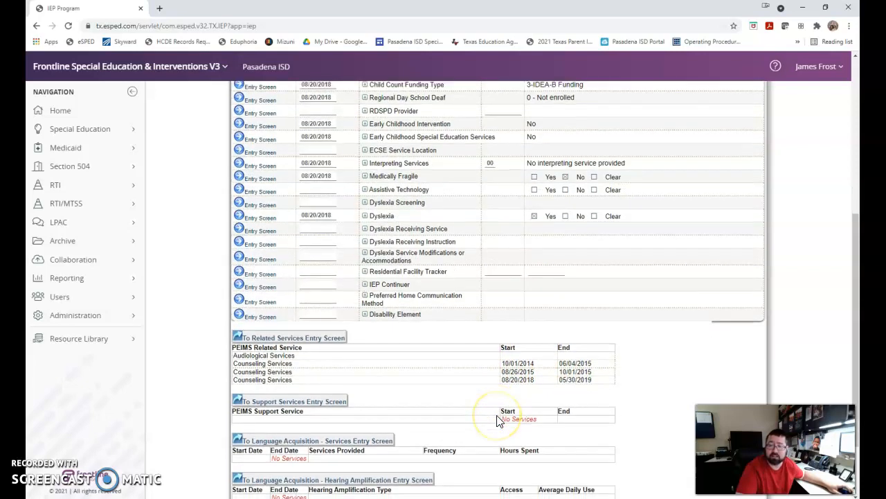
scroll("up", 3)
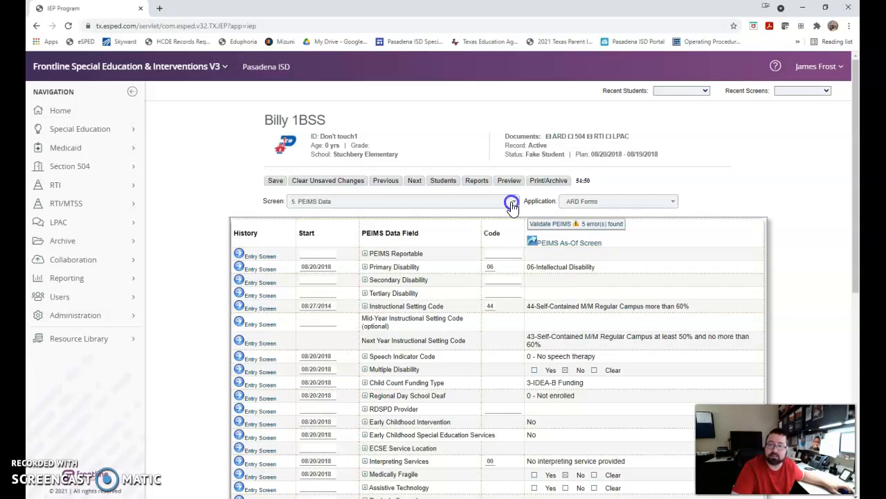
Switch to screen 132. Process Draft Record under the Other section
left_click(511, 201)
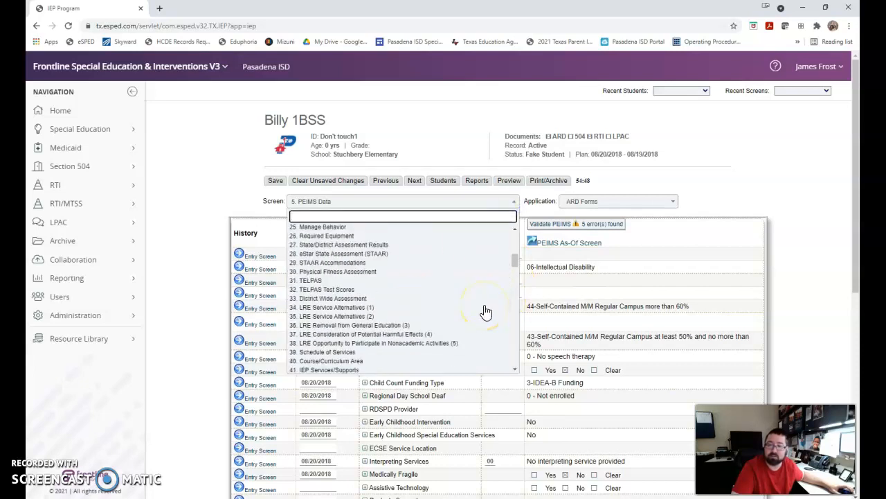
scroll("down", 3)
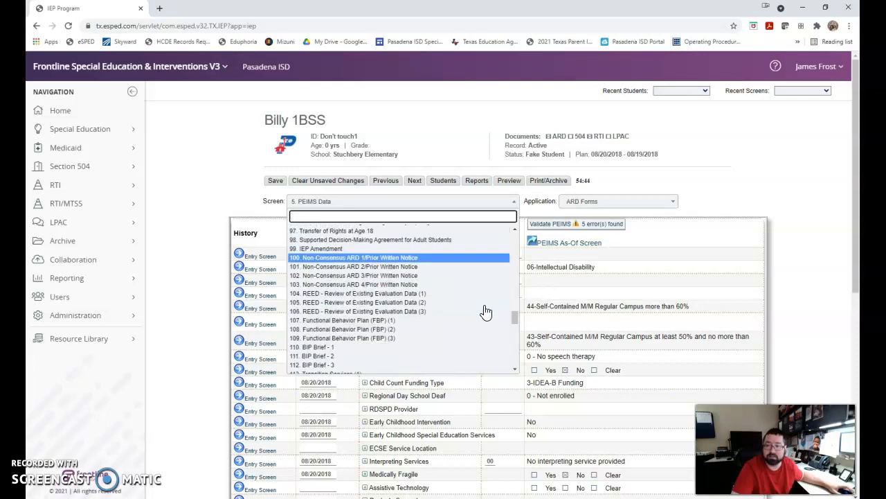
scroll("down", 3)
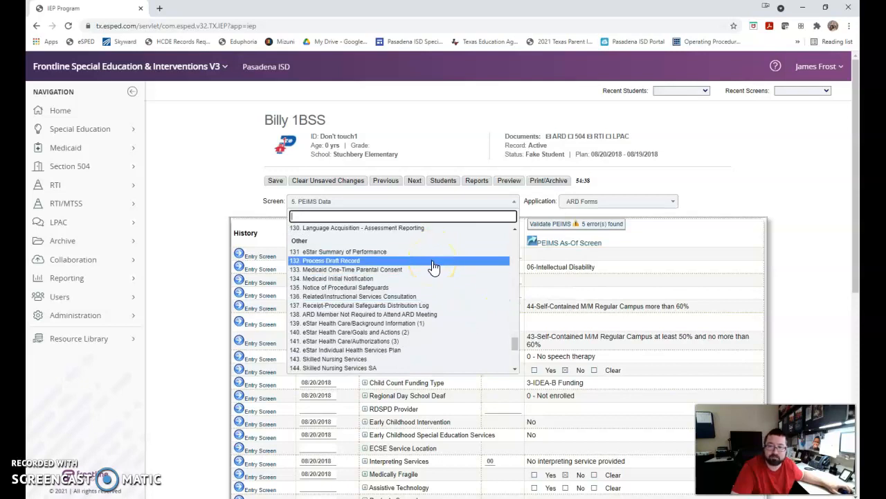
left_click(326, 261)
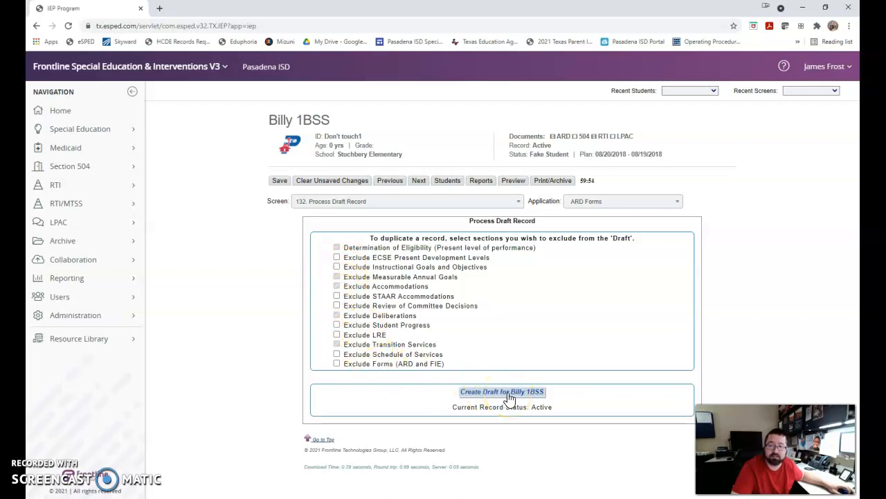
Create a draft of Billy 1BSS's record and select the new Draft row in the roster
left_click(502, 392)
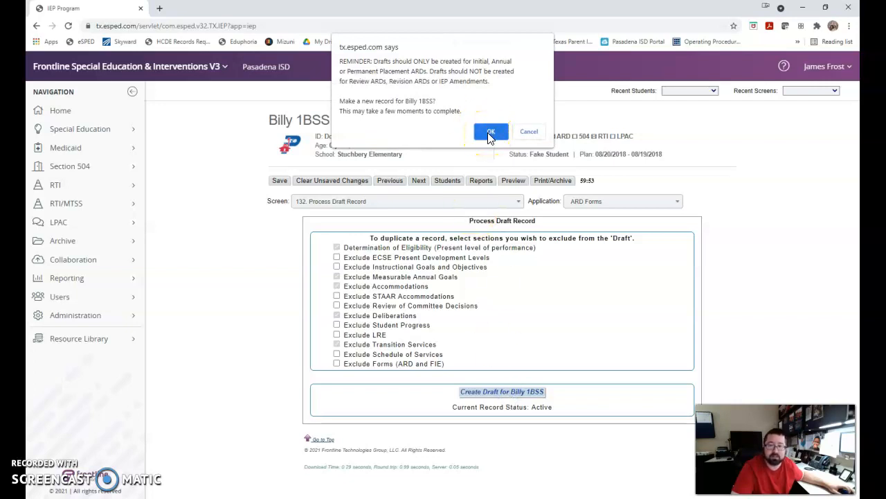
left_click(491, 132)
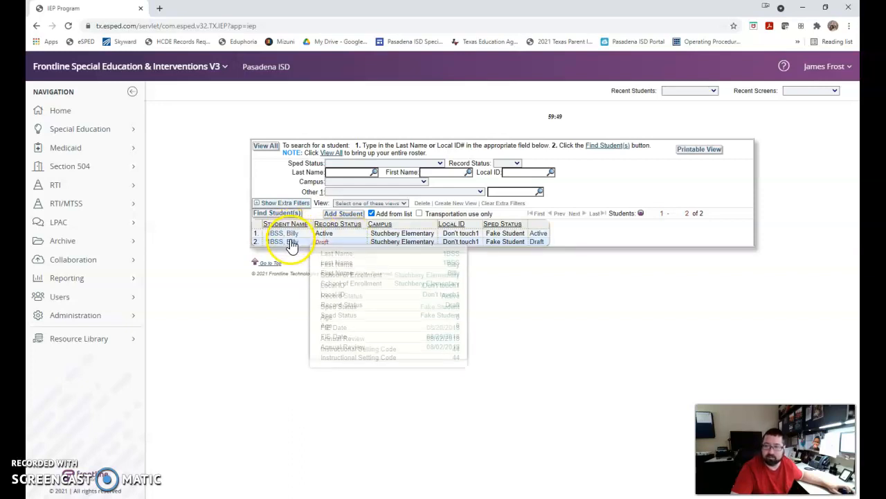
left_click(290, 242)
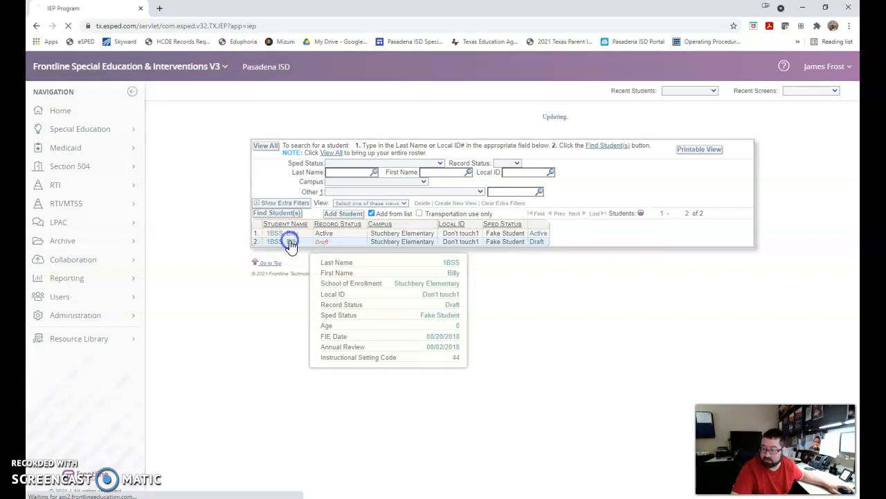
Open the Draft record with a FERPA reason so its Student Information screen loads
left_click(290, 242)
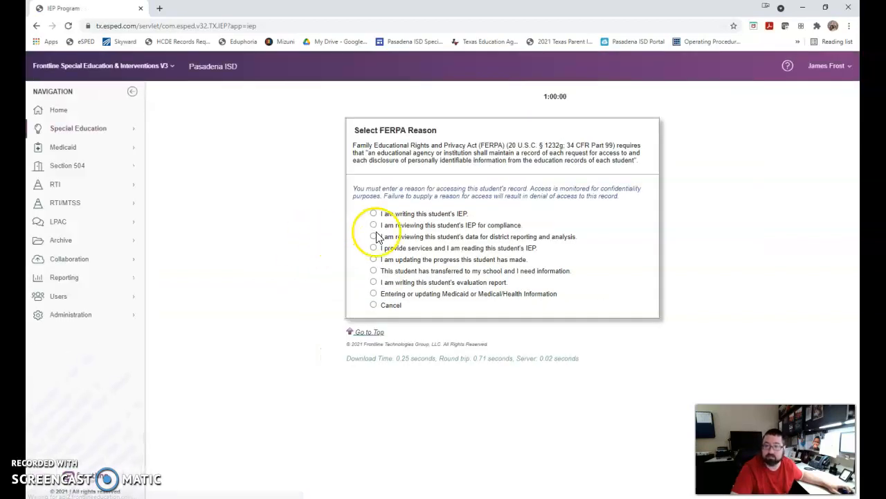
left_click(373, 225)
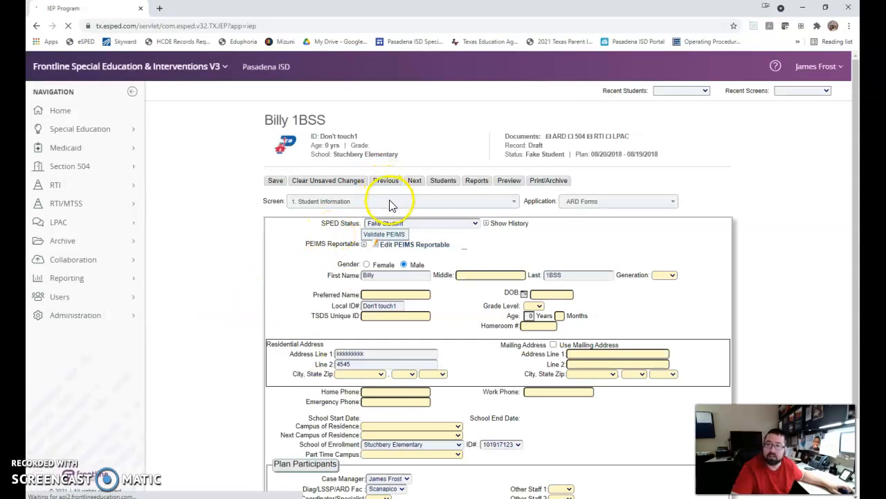
left_click(385, 234)
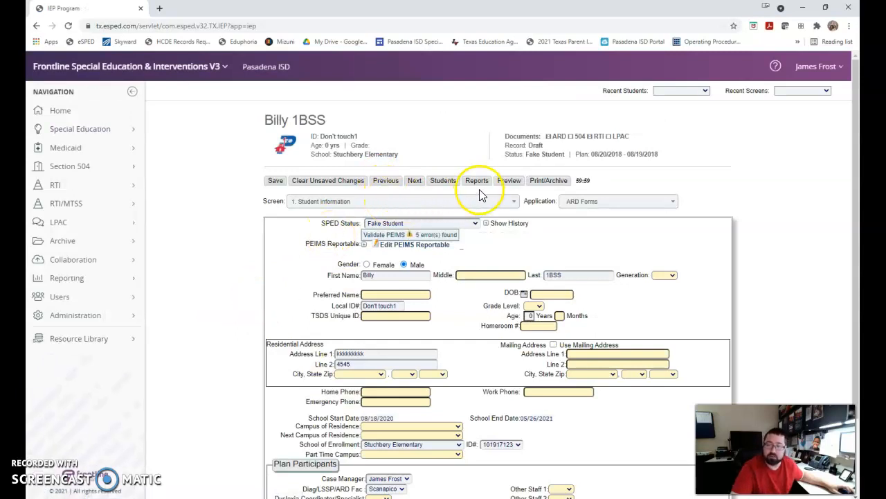
mouse_move(470, 206)
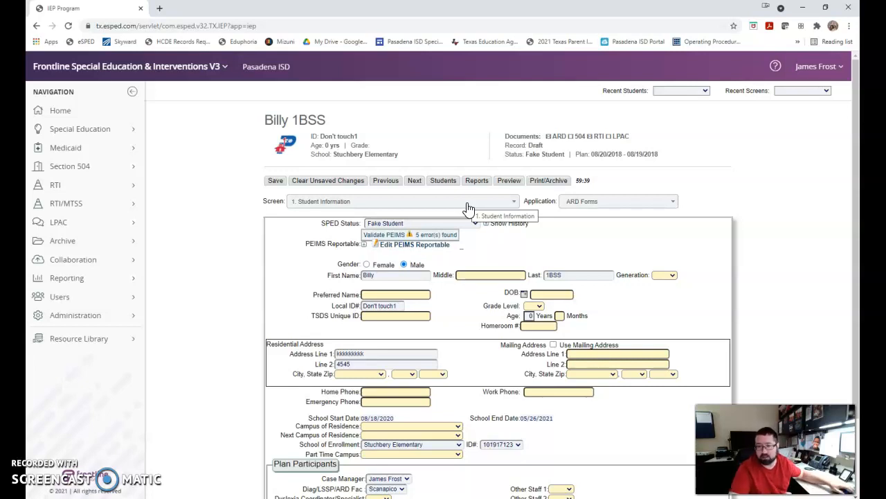
mouse_move(479, 183)
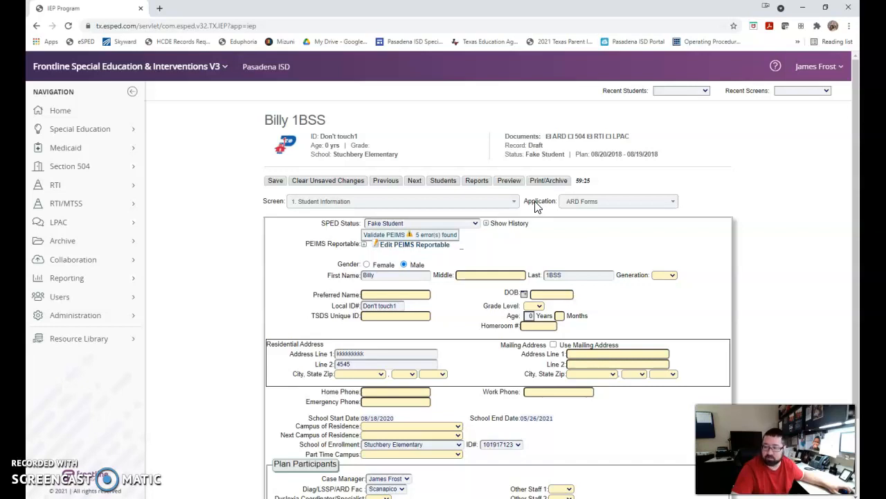
mouse_move(485, 194)
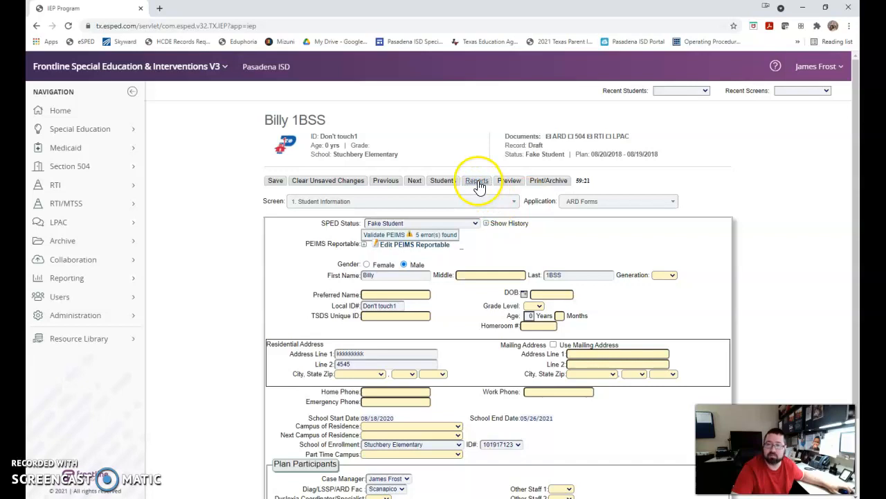
mouse_move(548, 180)
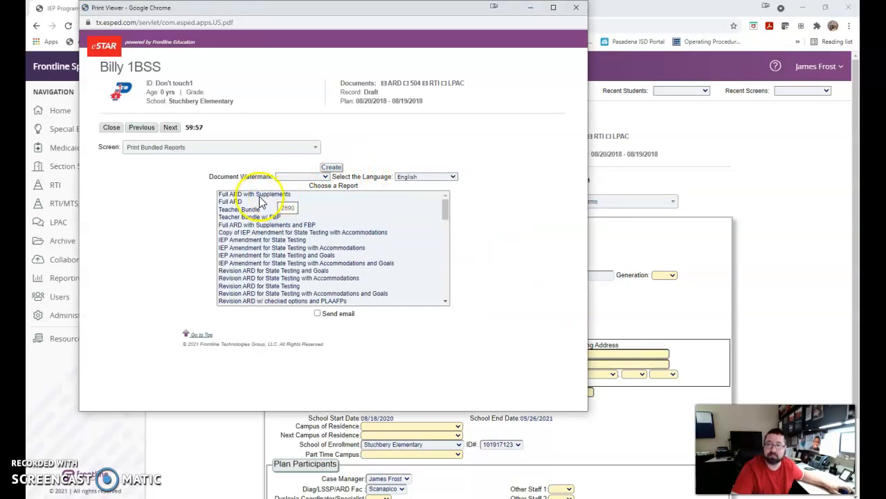
mouse_move(288, 278)
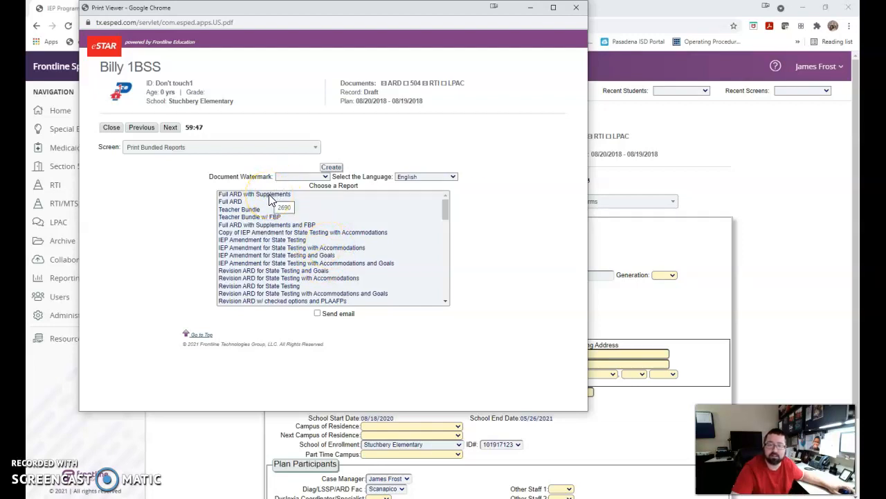
Choose Full ARD with Supplements from the report list and create it
left_click(270, 194)
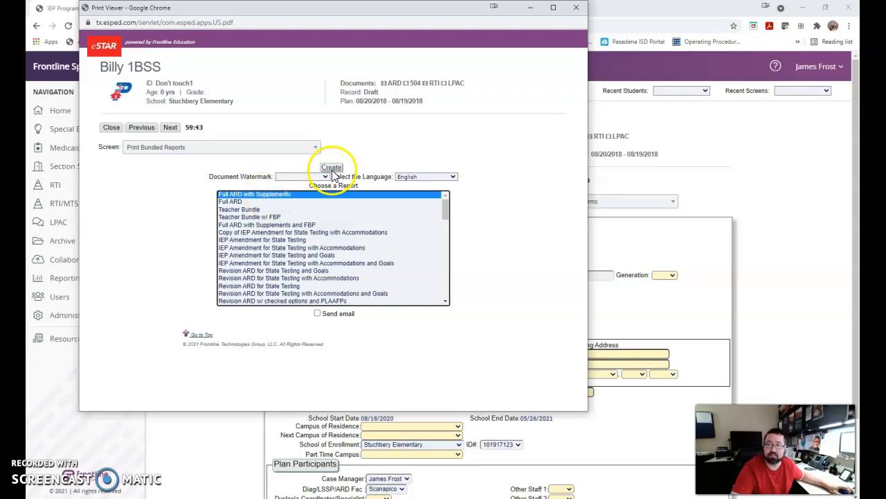
left_click(331, 168)
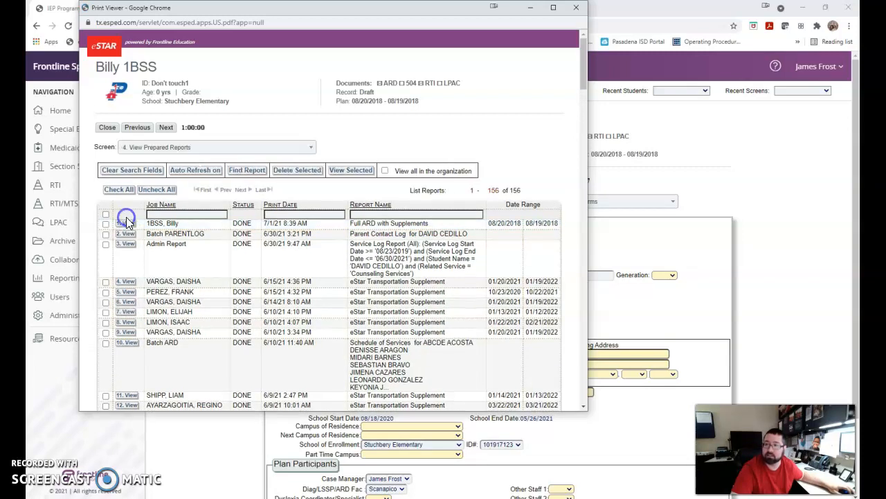
View the finished Full ARD with Supplements report as a PDF
left_click(125, 223)
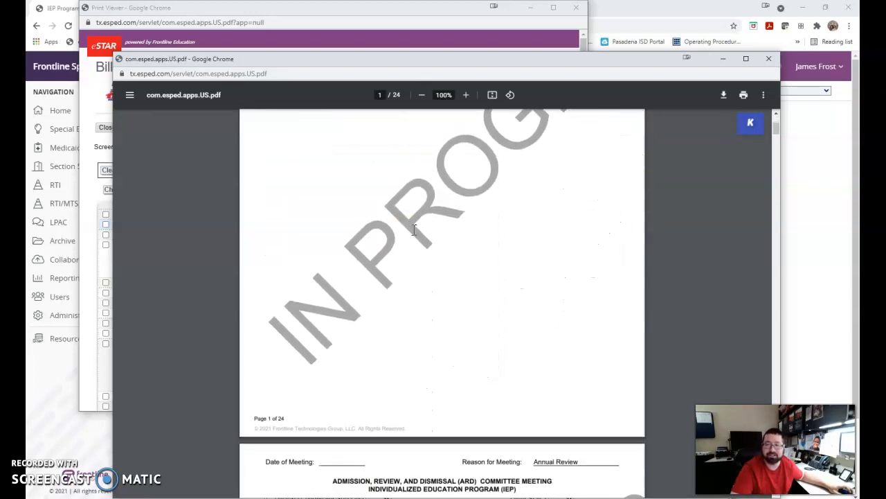
Scroll through the 24-page In Progress ARD PDF and close the viewer
scroll("down", 3)
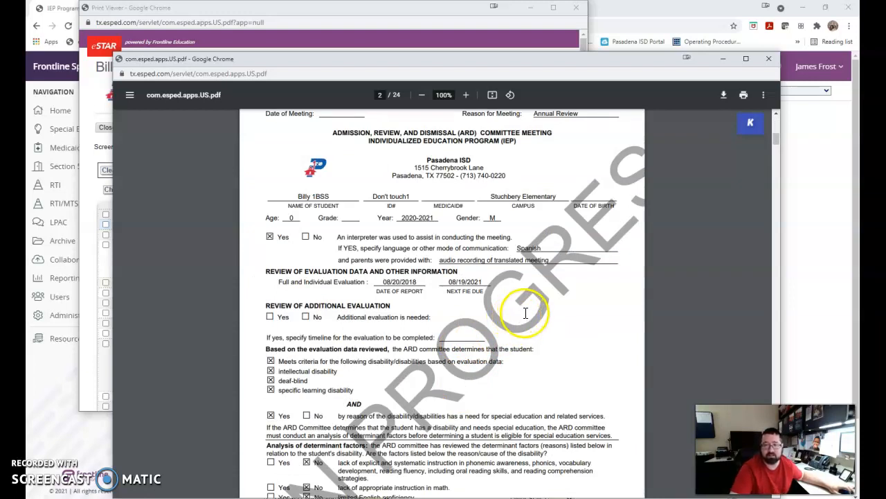
mouse_move(535, 310)
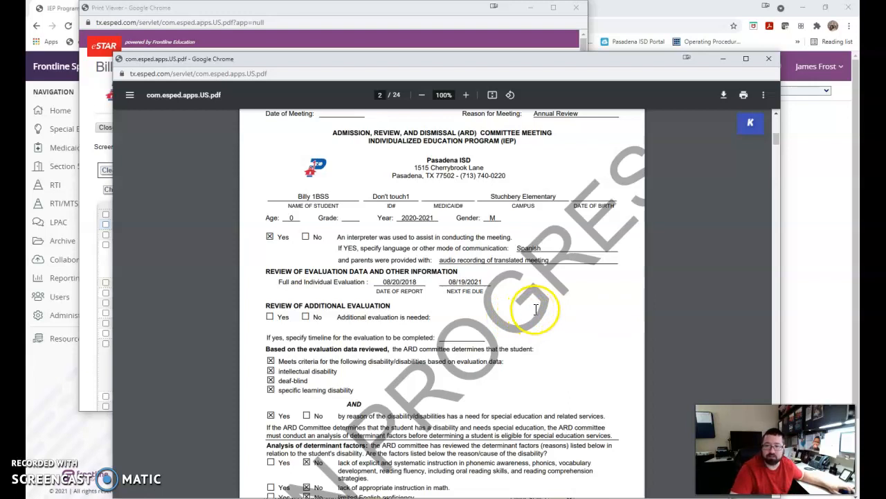
mouse_move(555, 302)
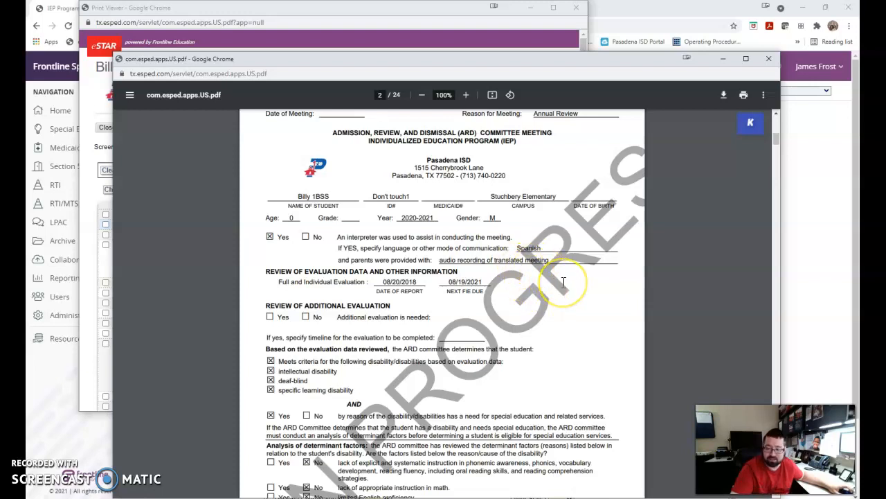
scroll("down", 3)
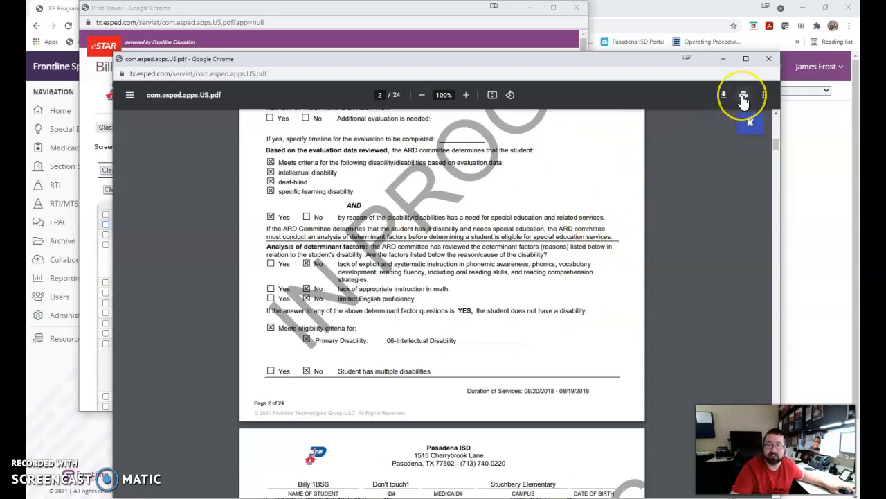
mouse_move(741, 95)
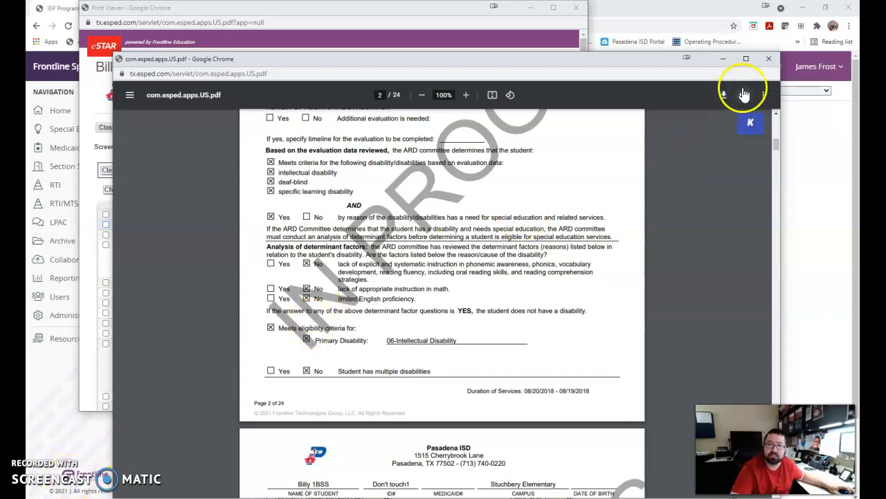
mouse_move(769, 58)
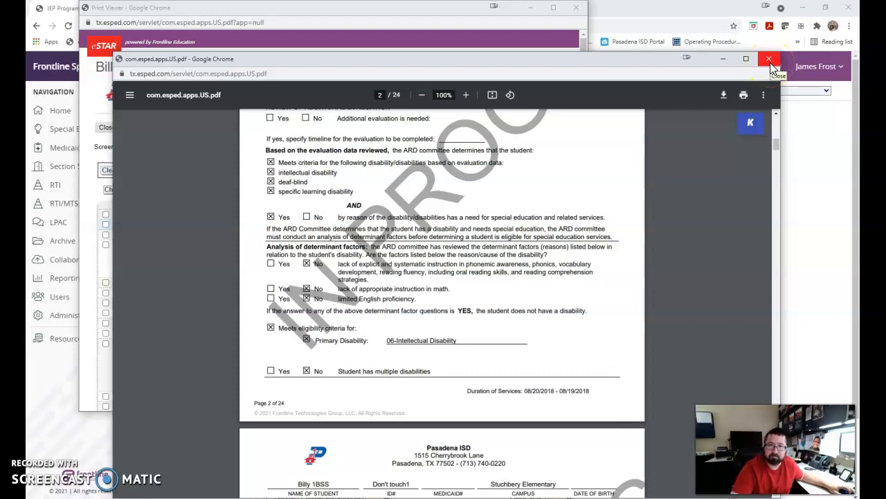
left_click(770, 59)
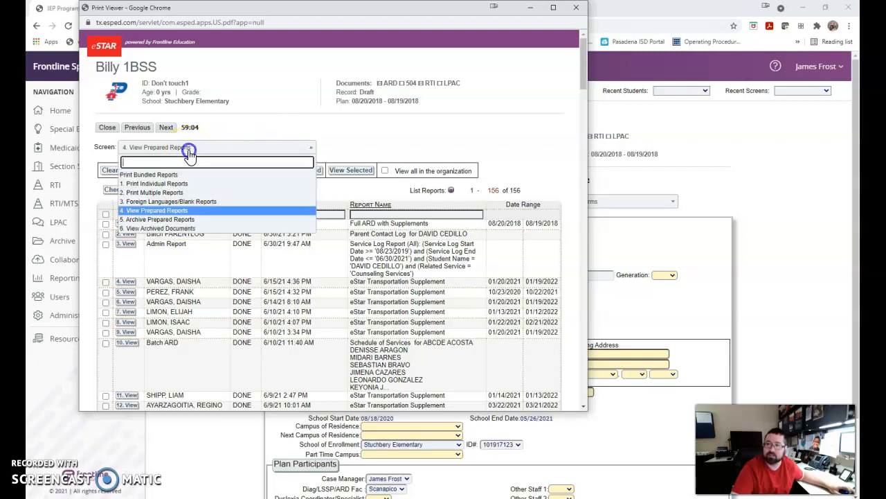
Switch the Print Viewer to 5. Archive Prepared Reports listing 156 reports
left_click(161, 219)
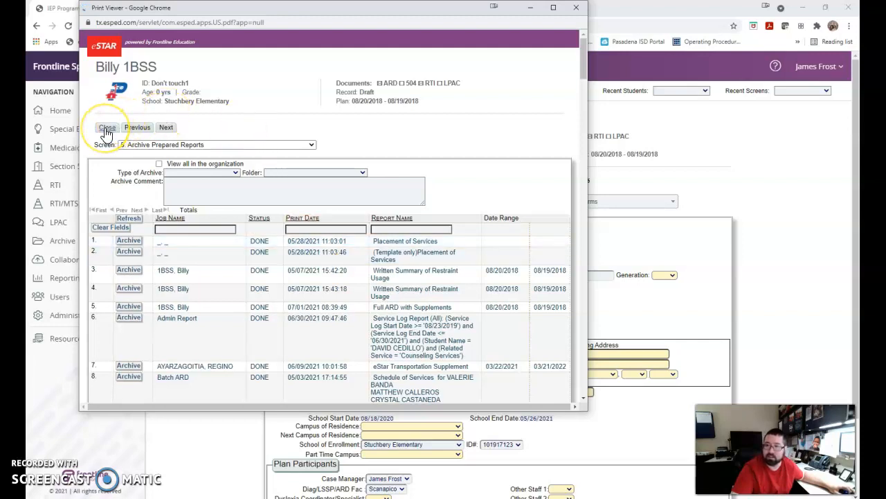
left_click(129, 218)
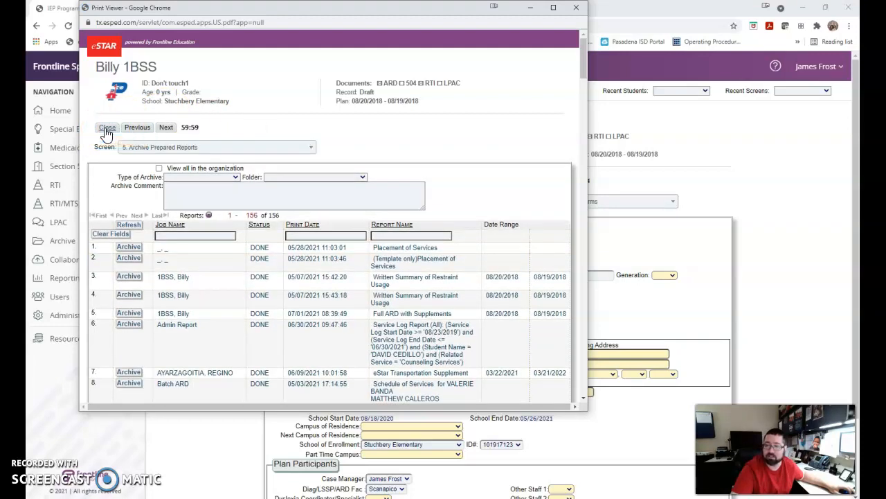